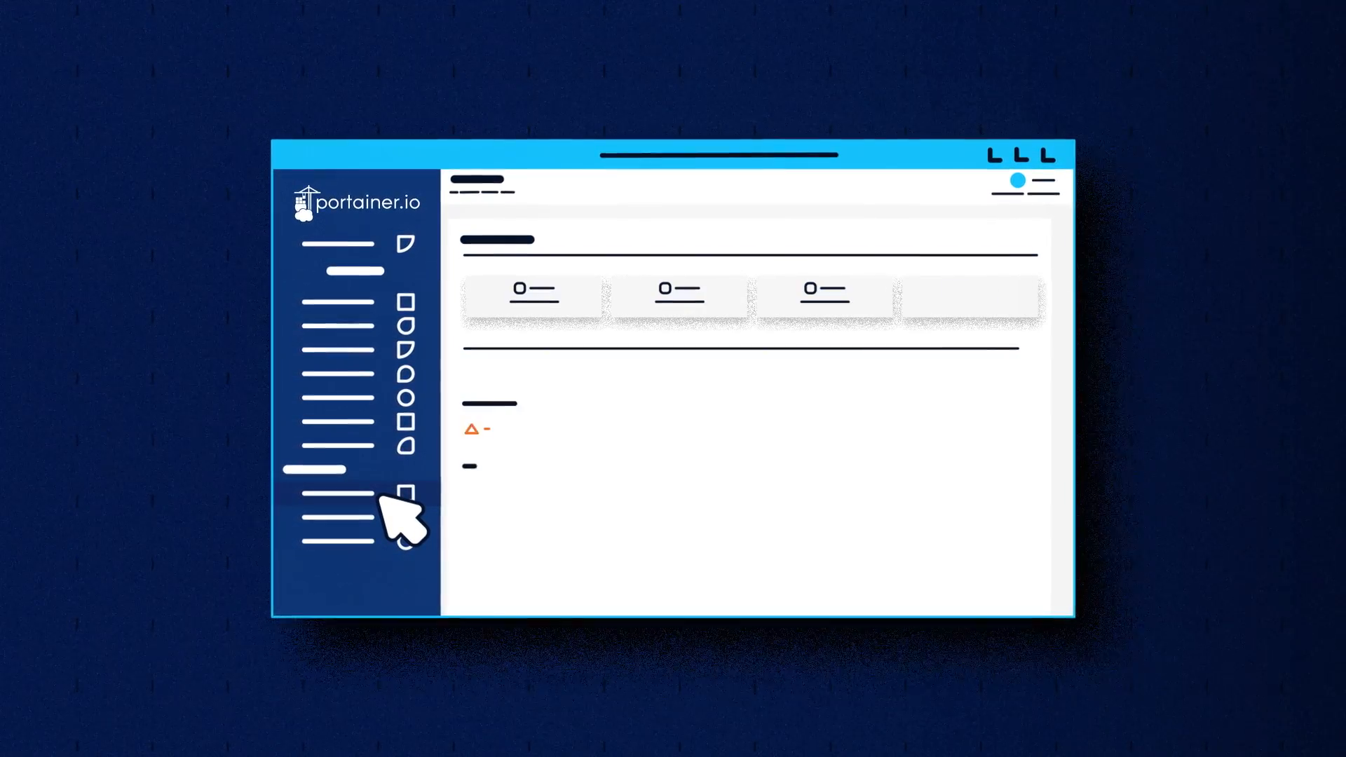
Open the lower sidebar menu item to show its form with two text fields and a toggle.
{"action": "left_click", "coordinate": [408, 502]}
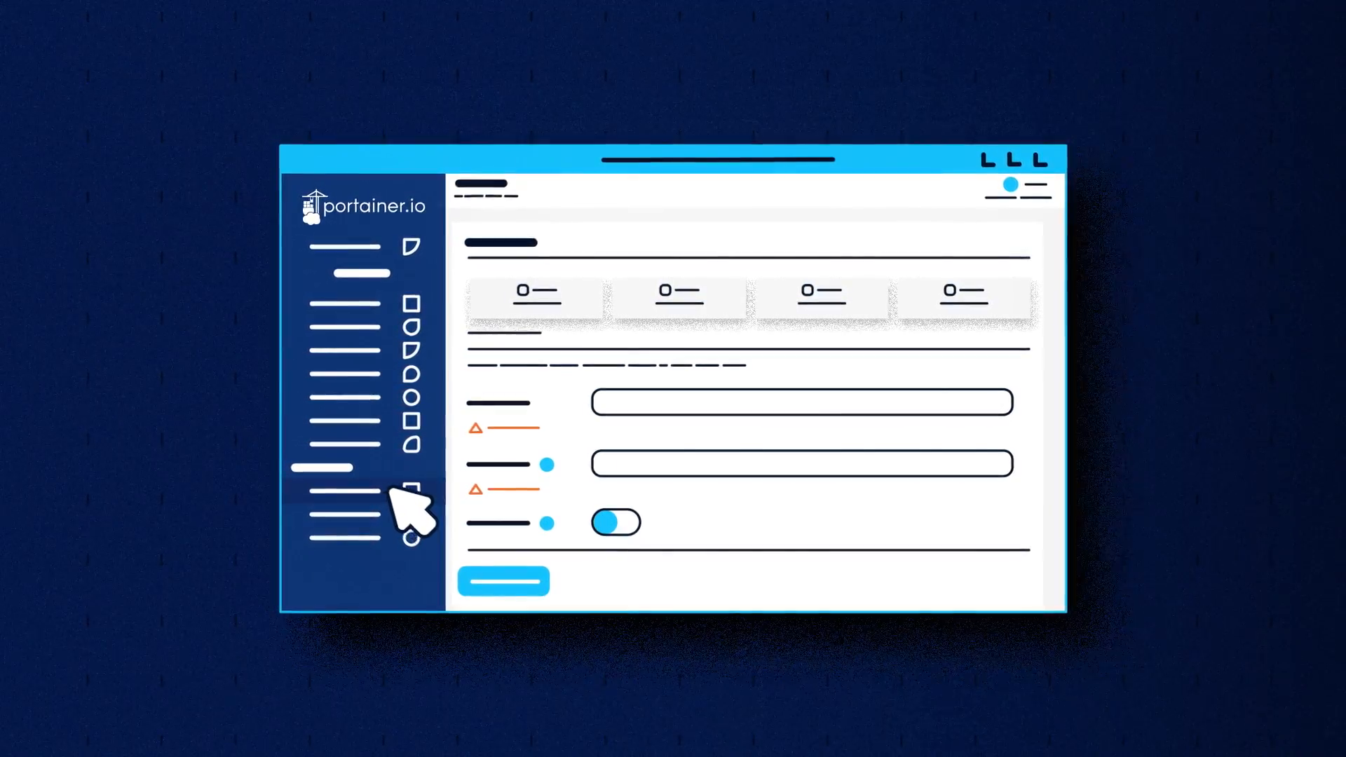